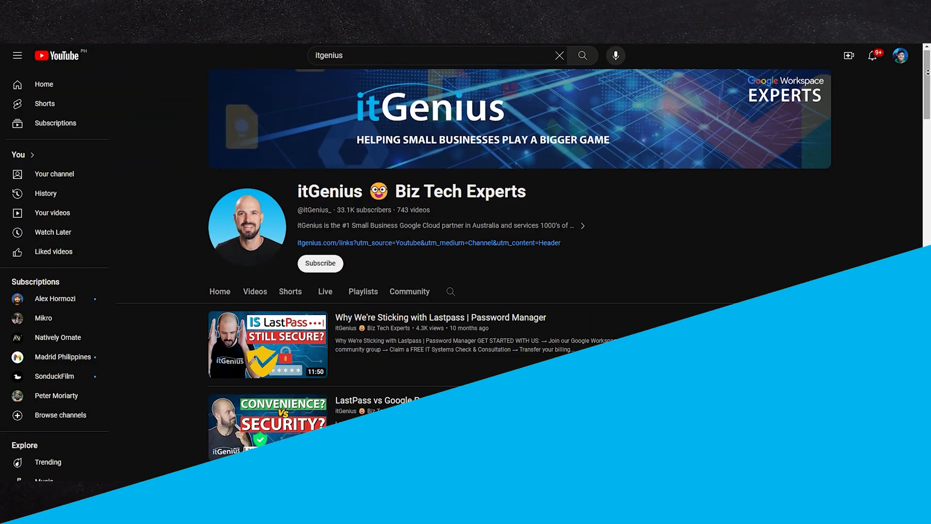
# Step: Expand the unfiled (none) group to reveal artlist.io, bamboohr.com, envato.com and Georg's PW
pyautogui.scroll(-3)
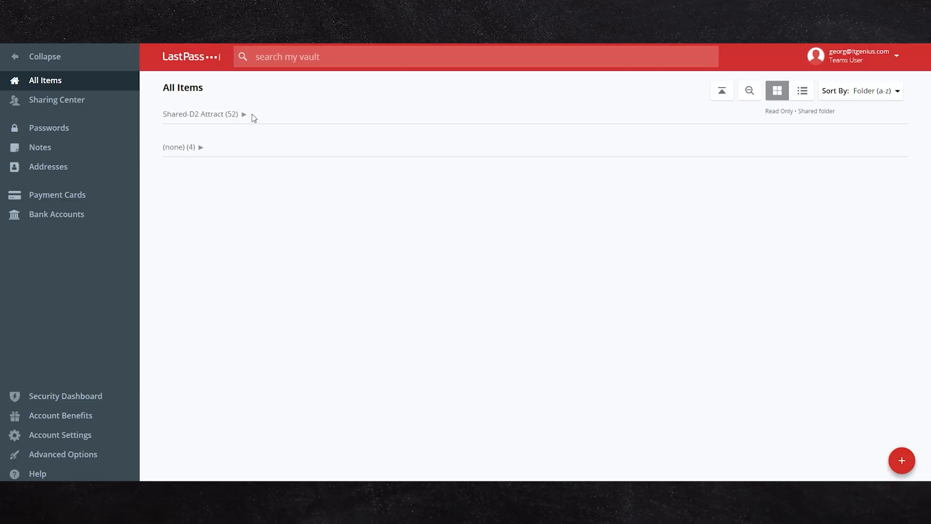
pyautogui.click(244, 114)
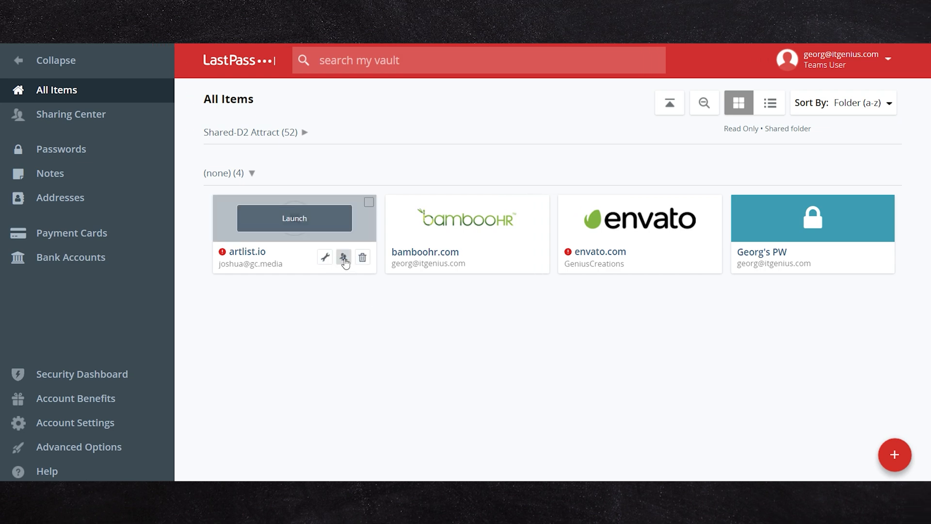
# Step: Share the artlist.io login and begin entering a recipient email starting with 'tr'
pyautogui.click(343, 257)
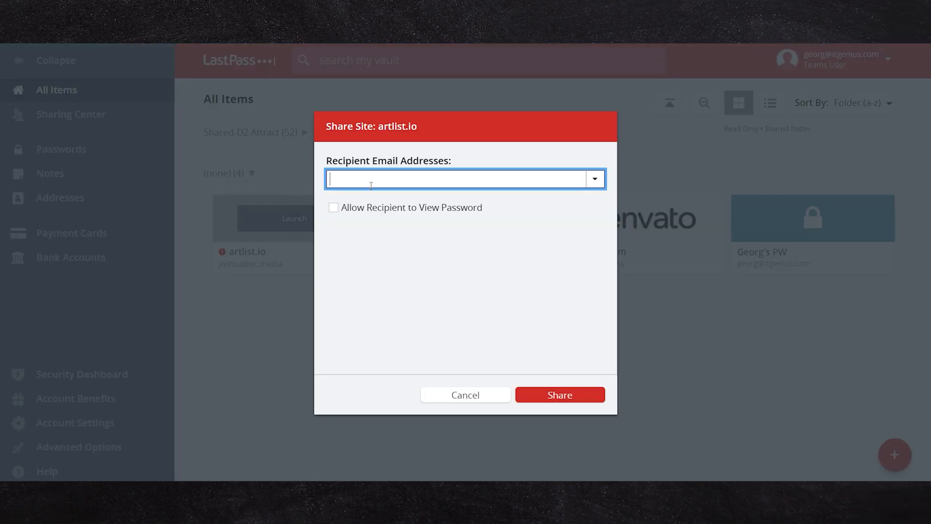
pyautogui.write('tr')
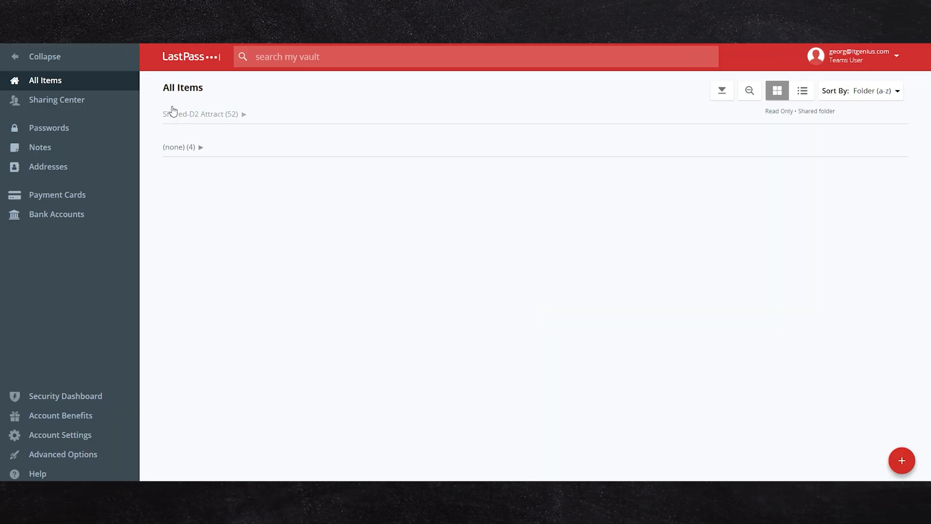
# Step: Expand the Shared-D2 Attract shared folder holding 52 items
pyautogui.click(200, 114)
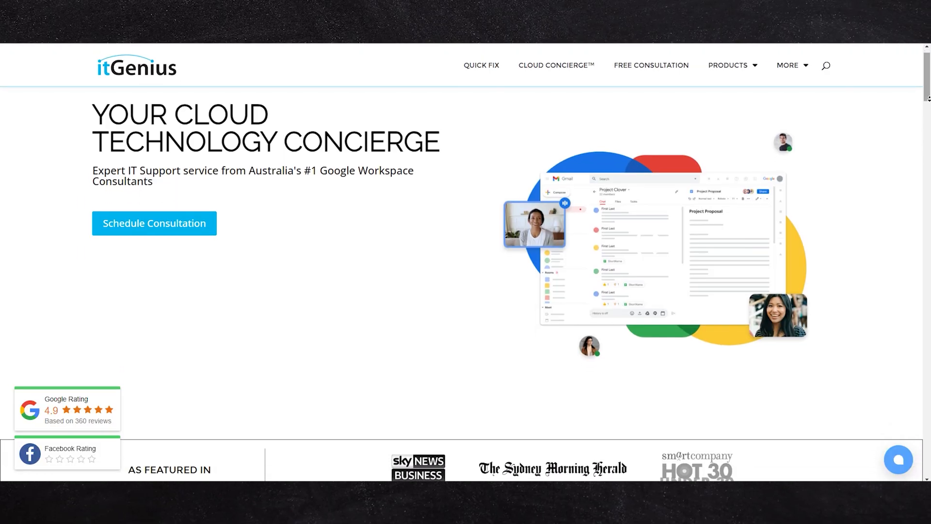
# Step: Scroll the itGenius homepage down to the 'As featured in' logos and 'Need urgent support?' banner
pyautogui.scroll(-3)
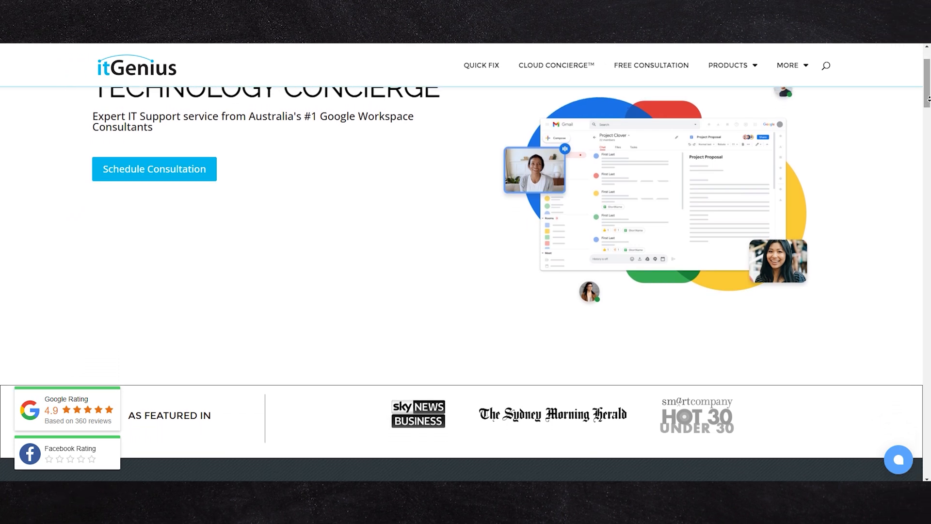
pyautogui.scroll(-3)
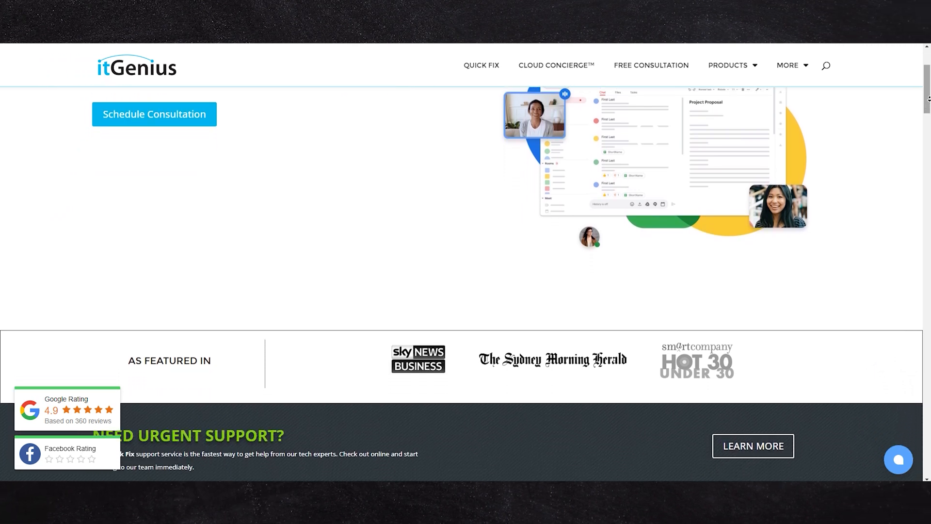
pyautogui.scroll(-3)
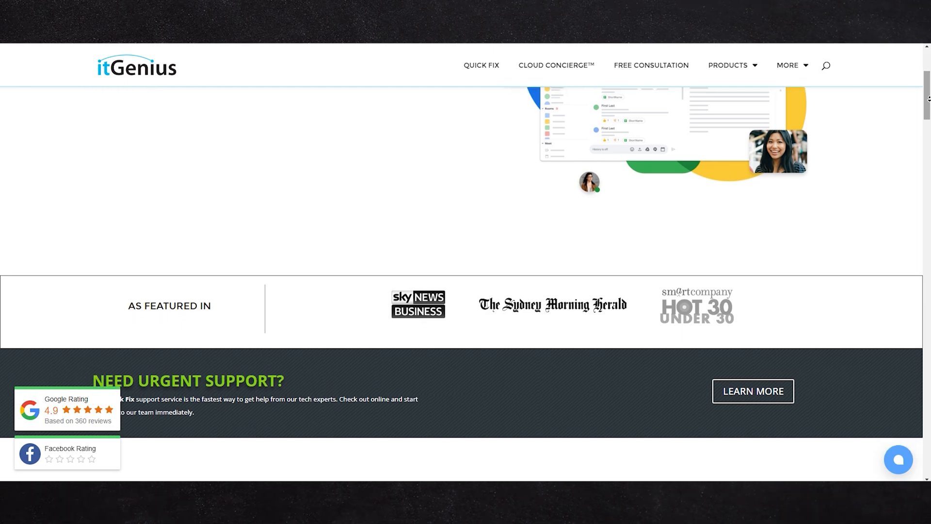